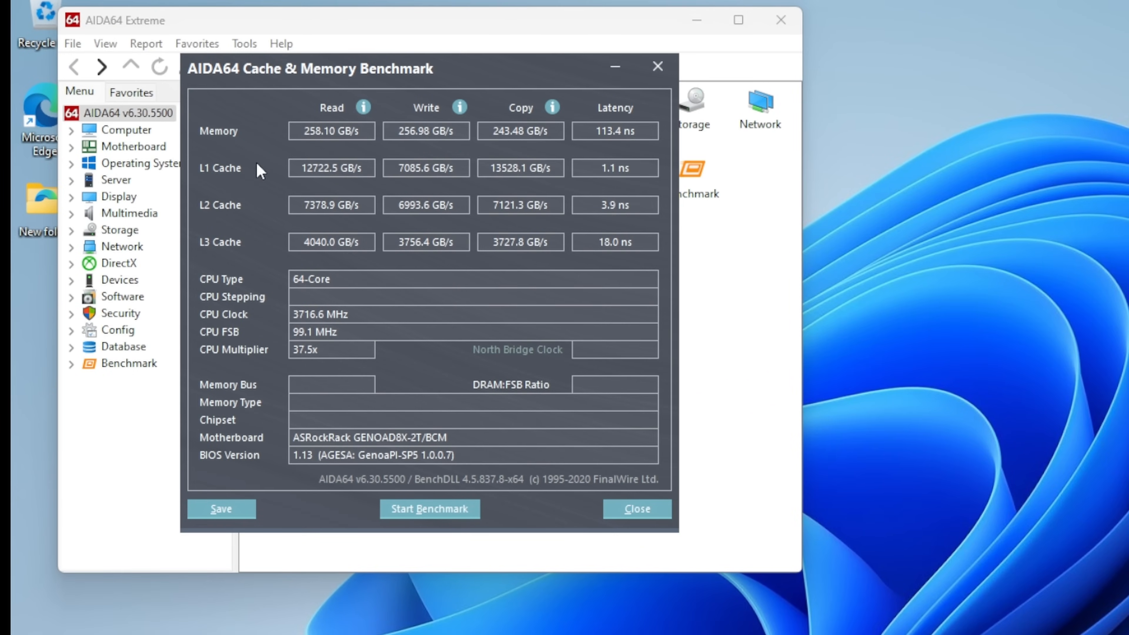
{"action": "mouse_move", "coordinate": [241, 317]}
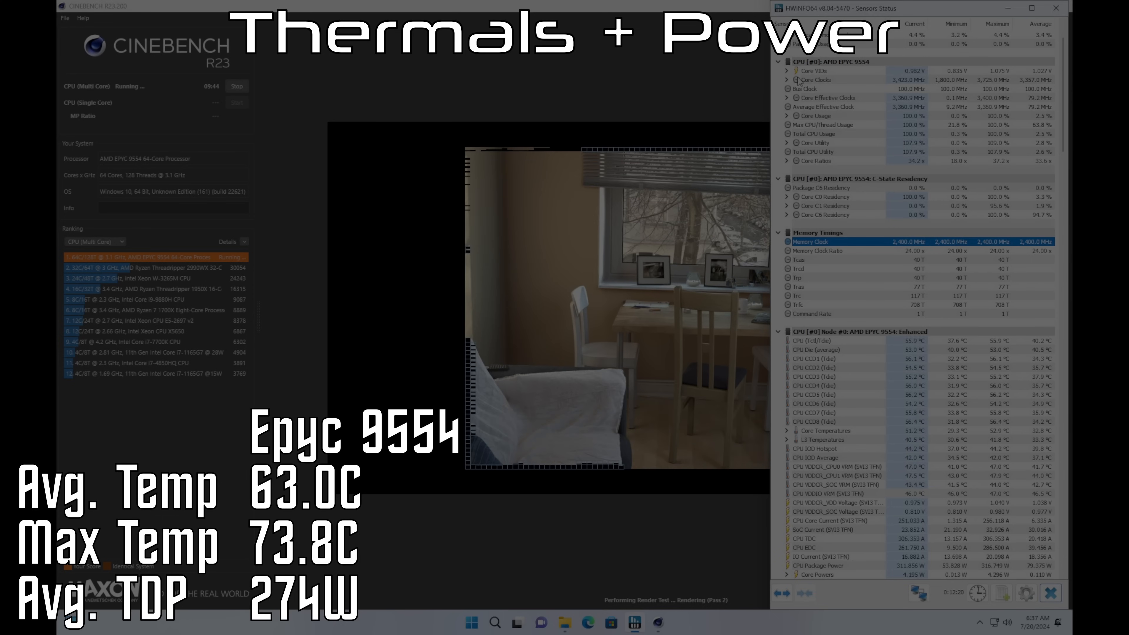
Expand Core Clocks in HWiNFO to list each core's frequency while the Cinebench R23 render continues.
{"action": "left_click", "coordinate": [787, 80]}
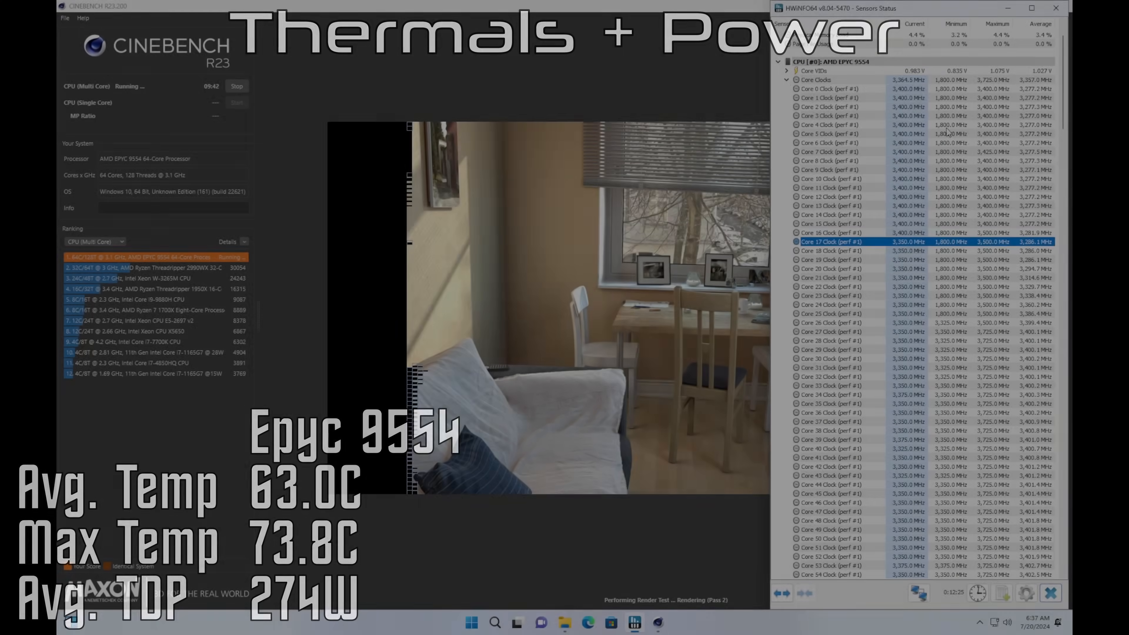